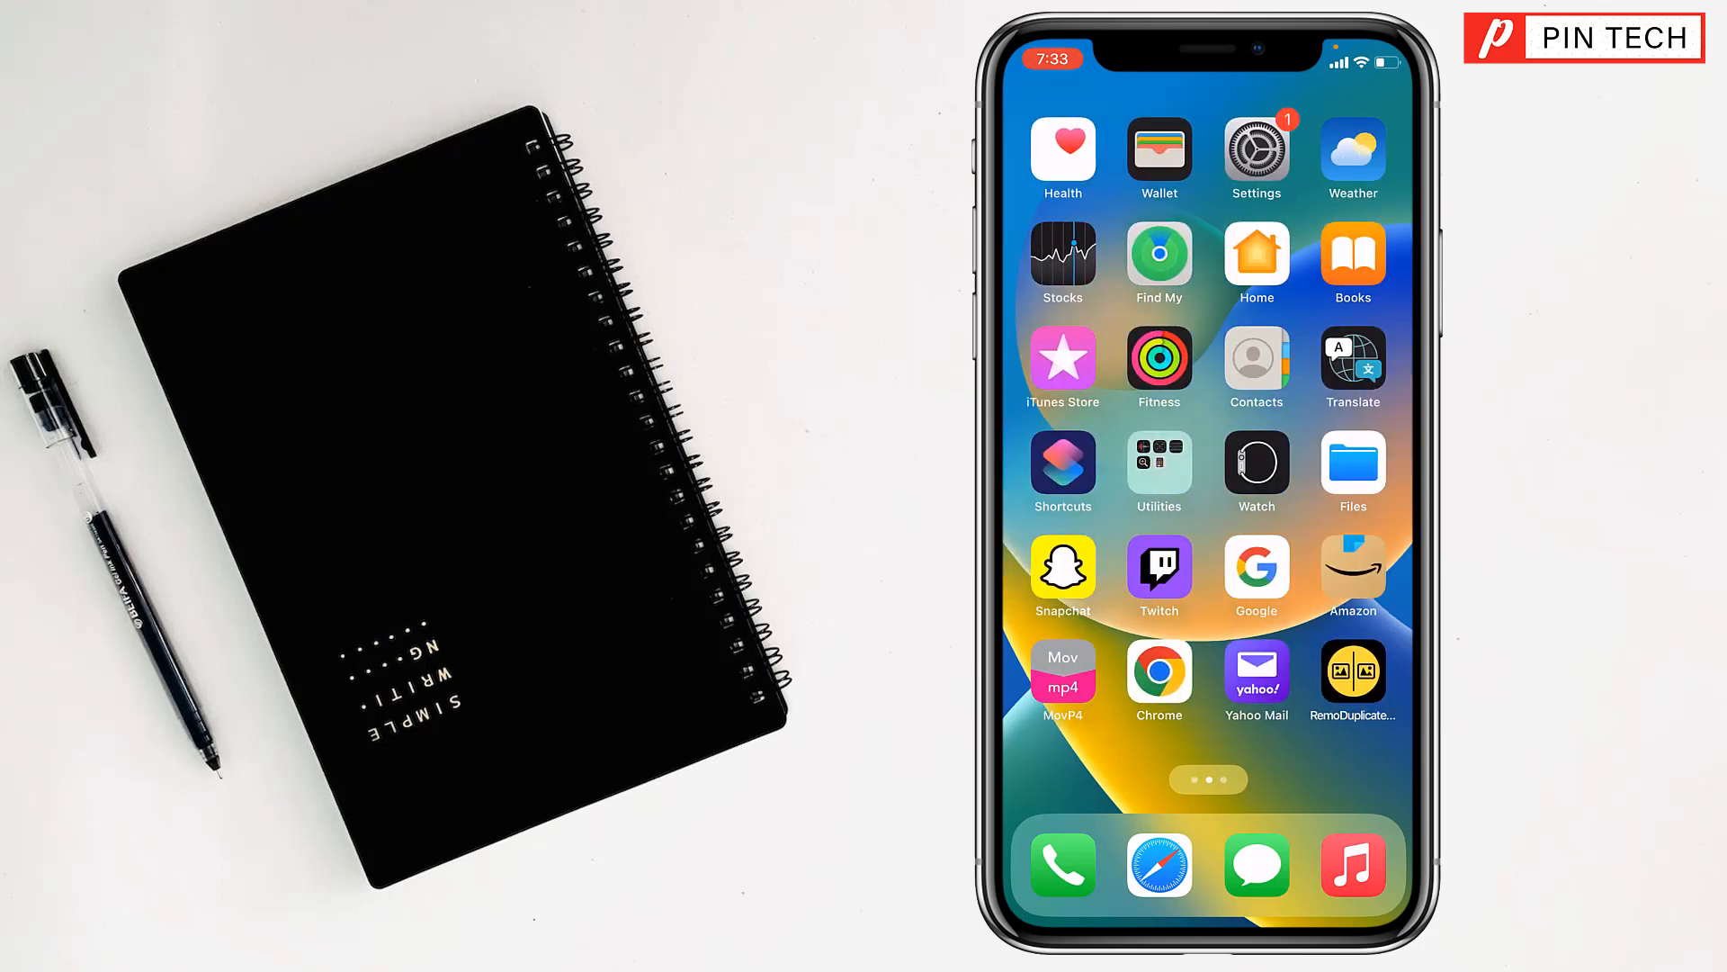
- Open Content & Privacy Restrictions from Screen Time in Settings
left_click(1256, 146)
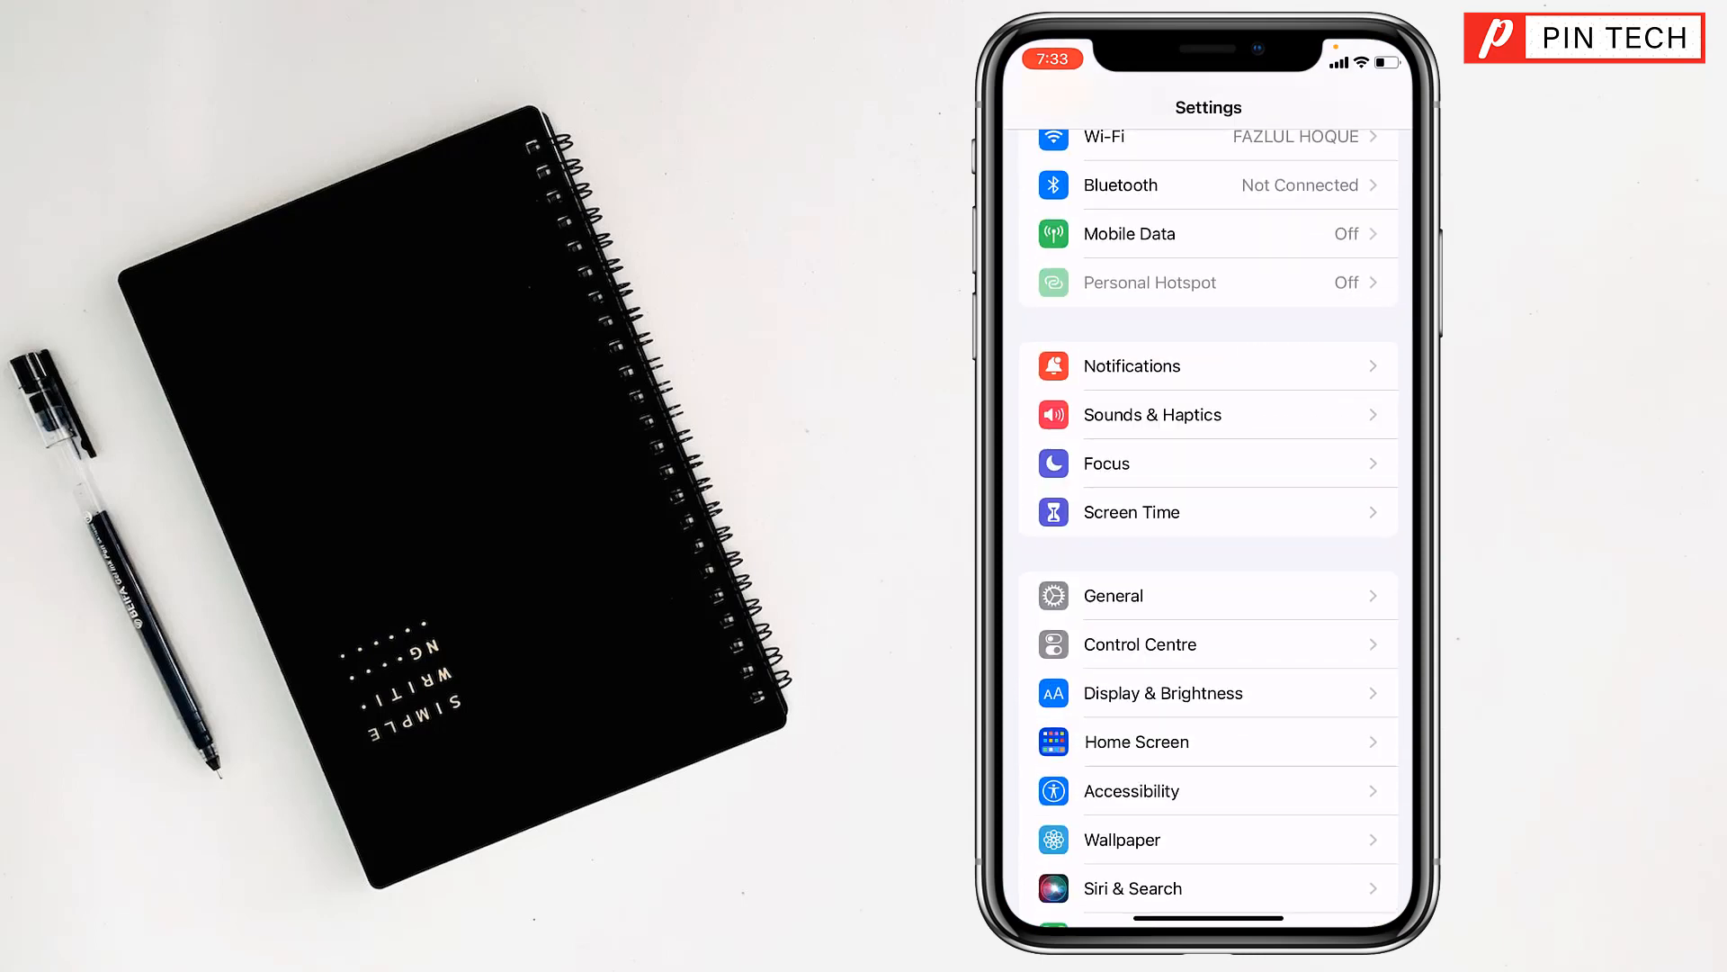
left_click(1131, 512)
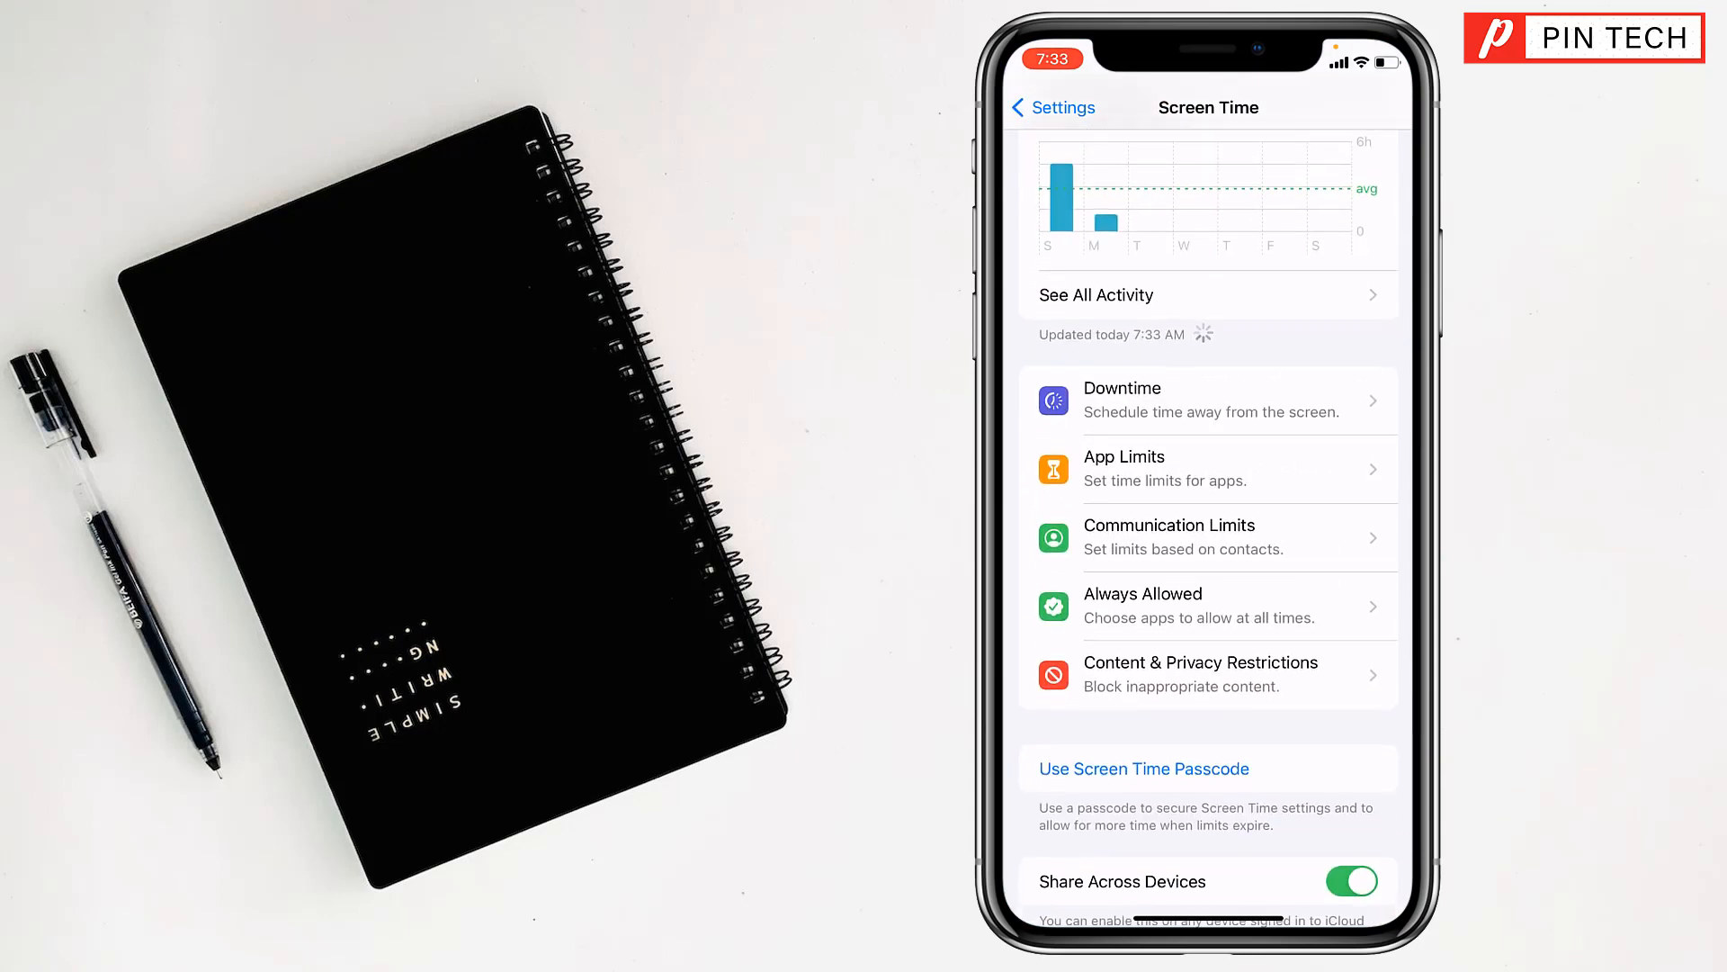
scroll("down", 3)
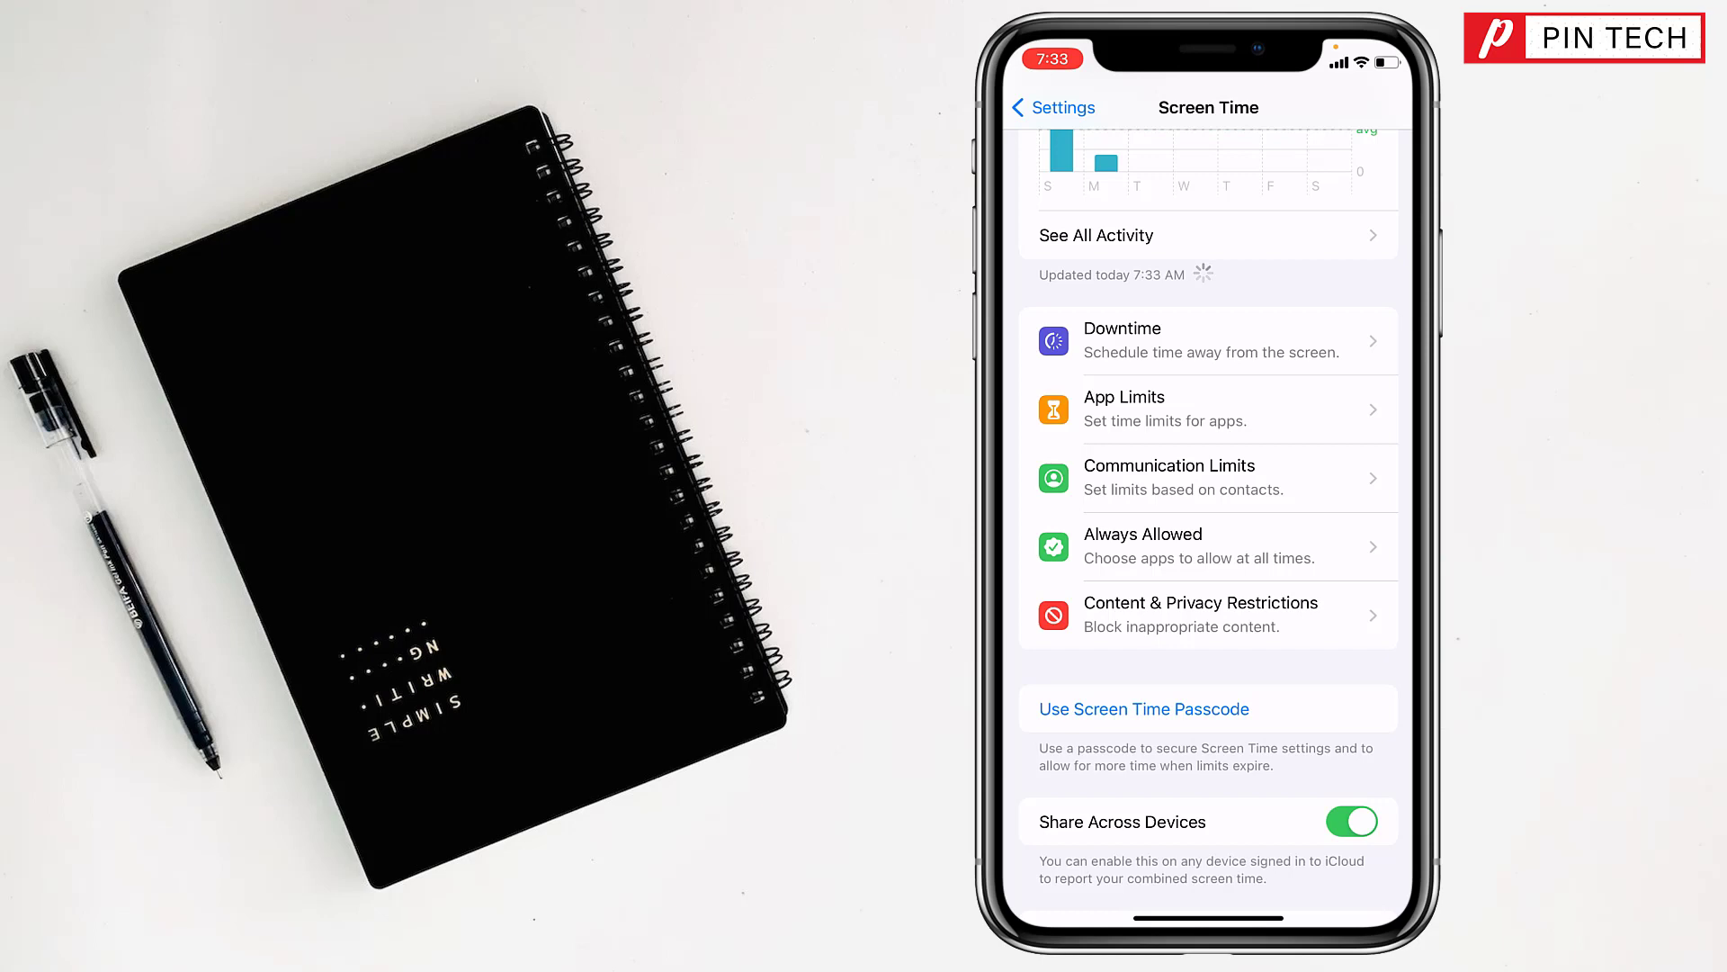
left_click(1201, 614)
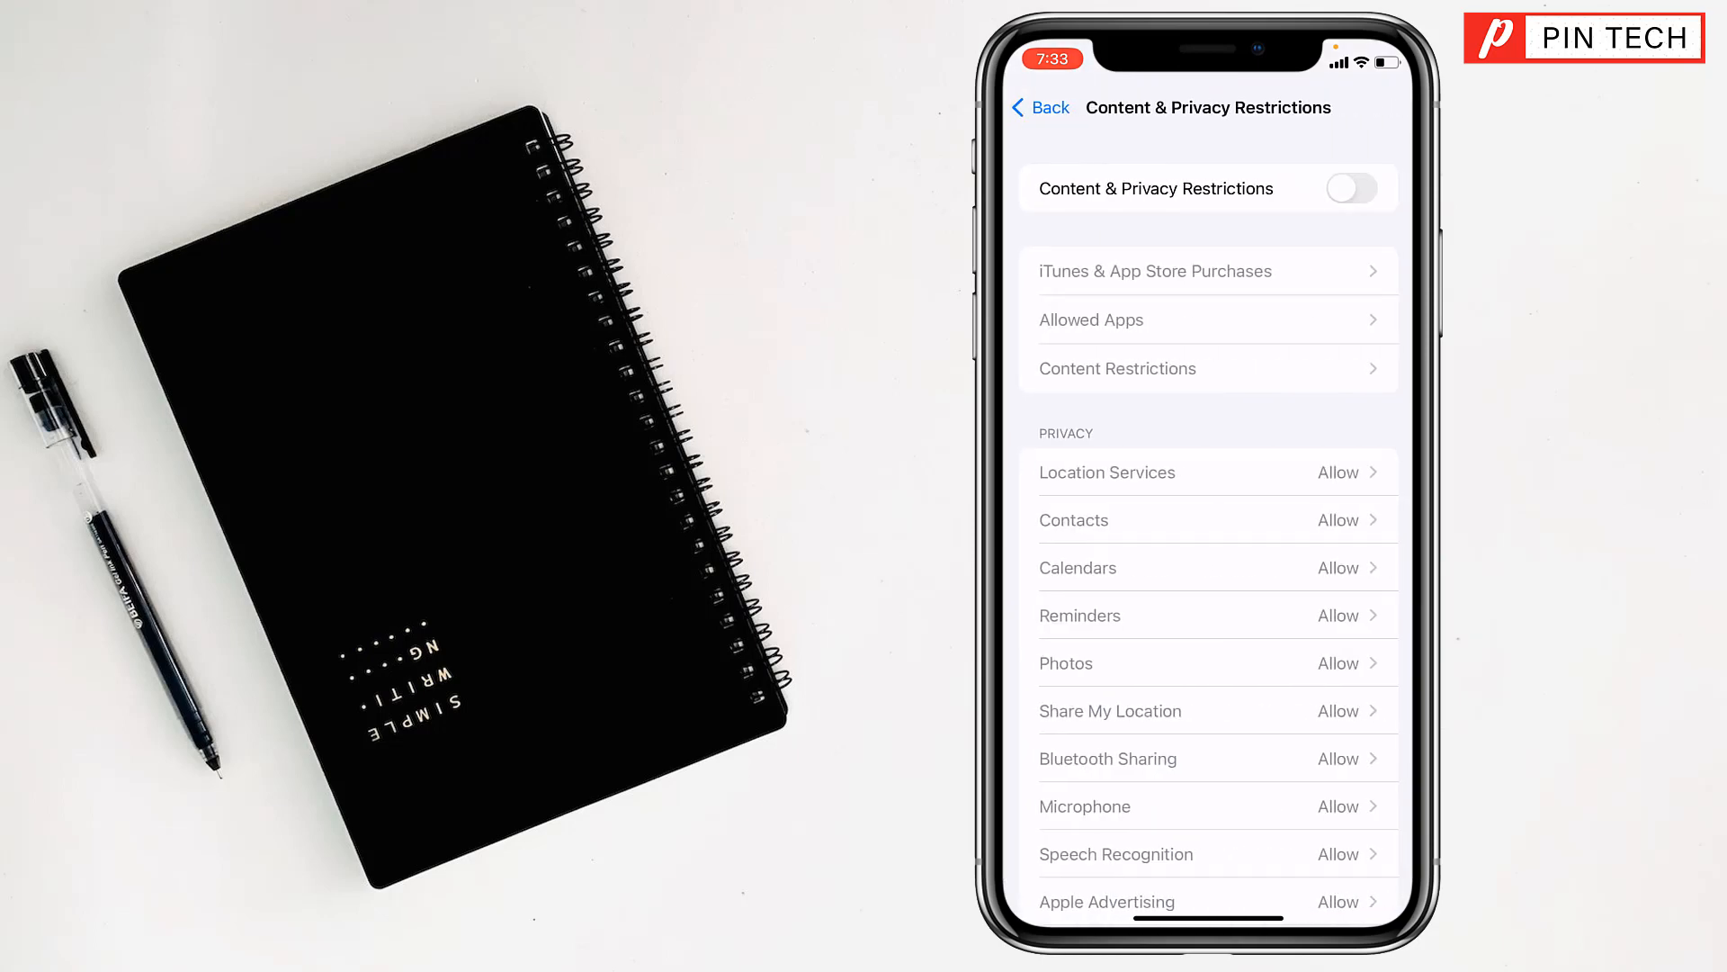
- Enable Content & Privacy Restrictions and set Web Content to Limit Adult Websites
left_click(1352, 188)
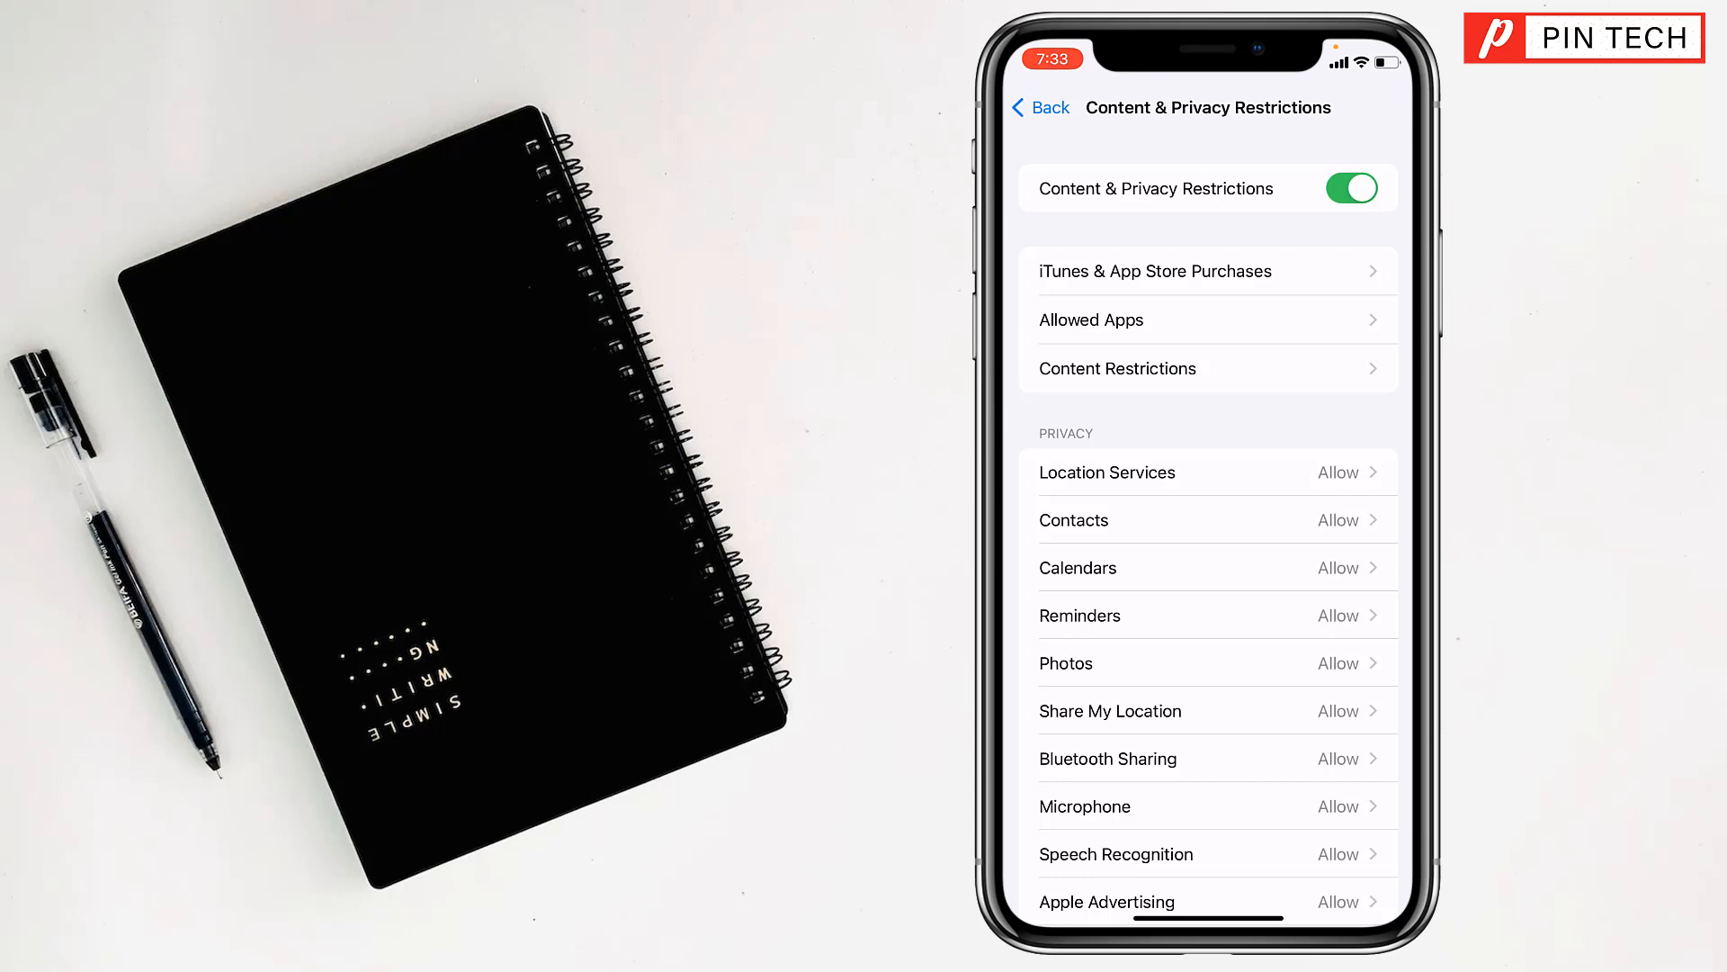
left_click(1117, 368)
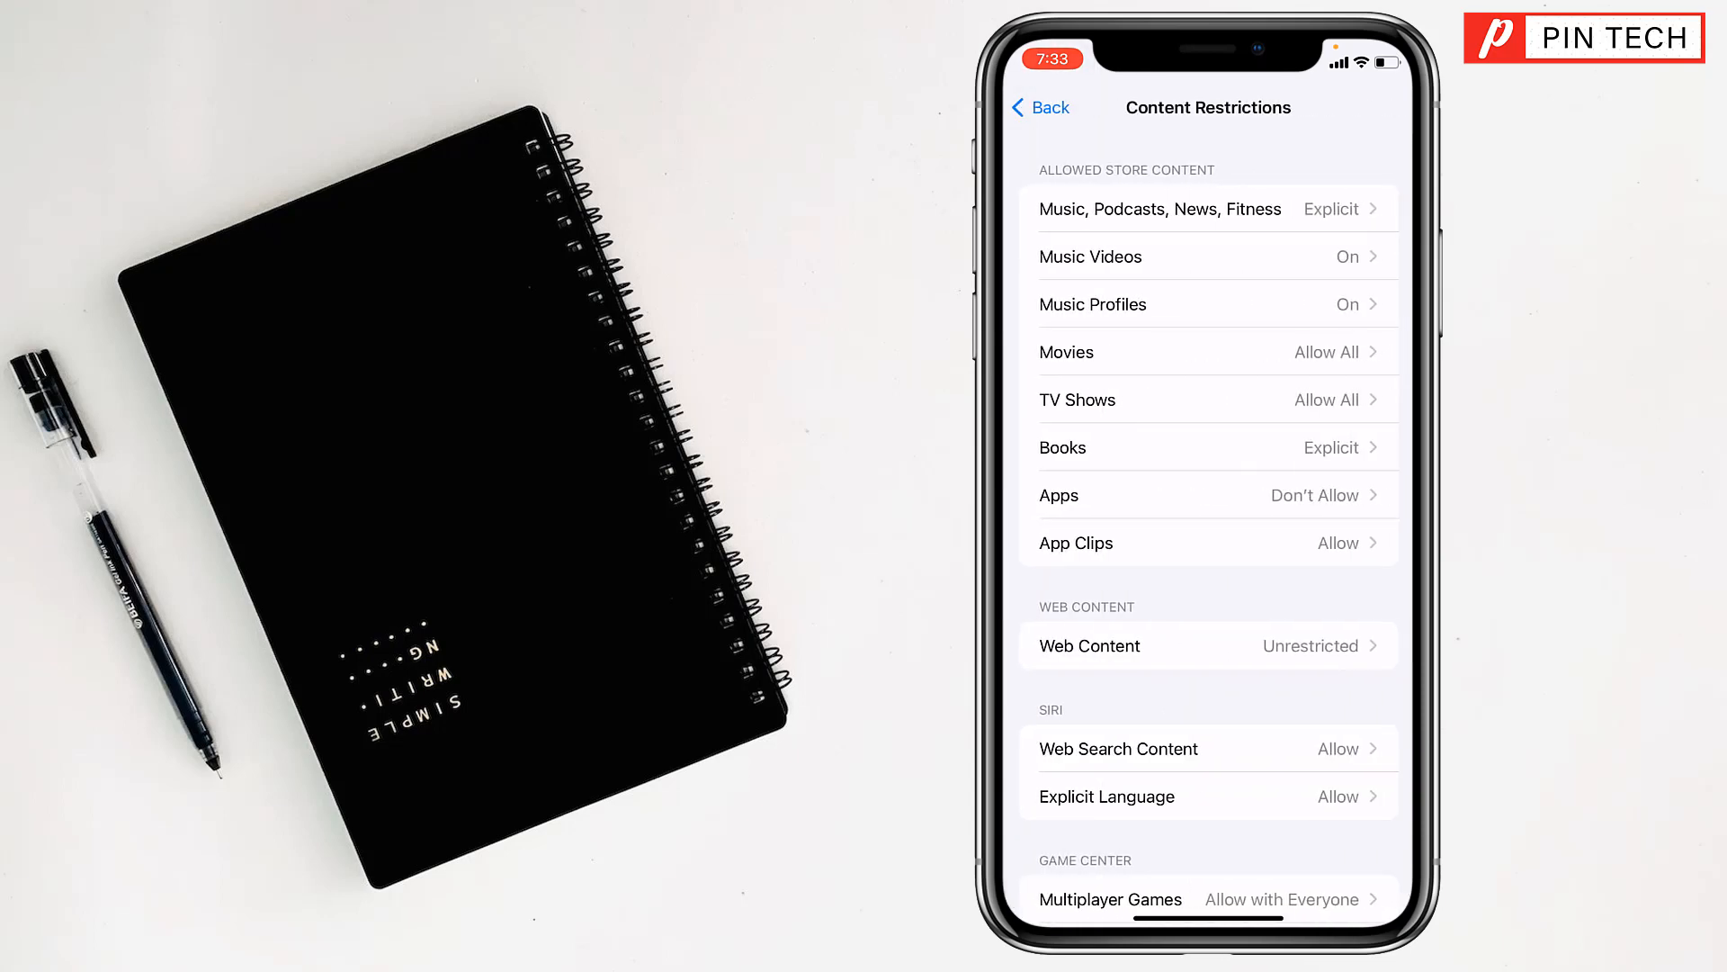
left_click(1208, 645)
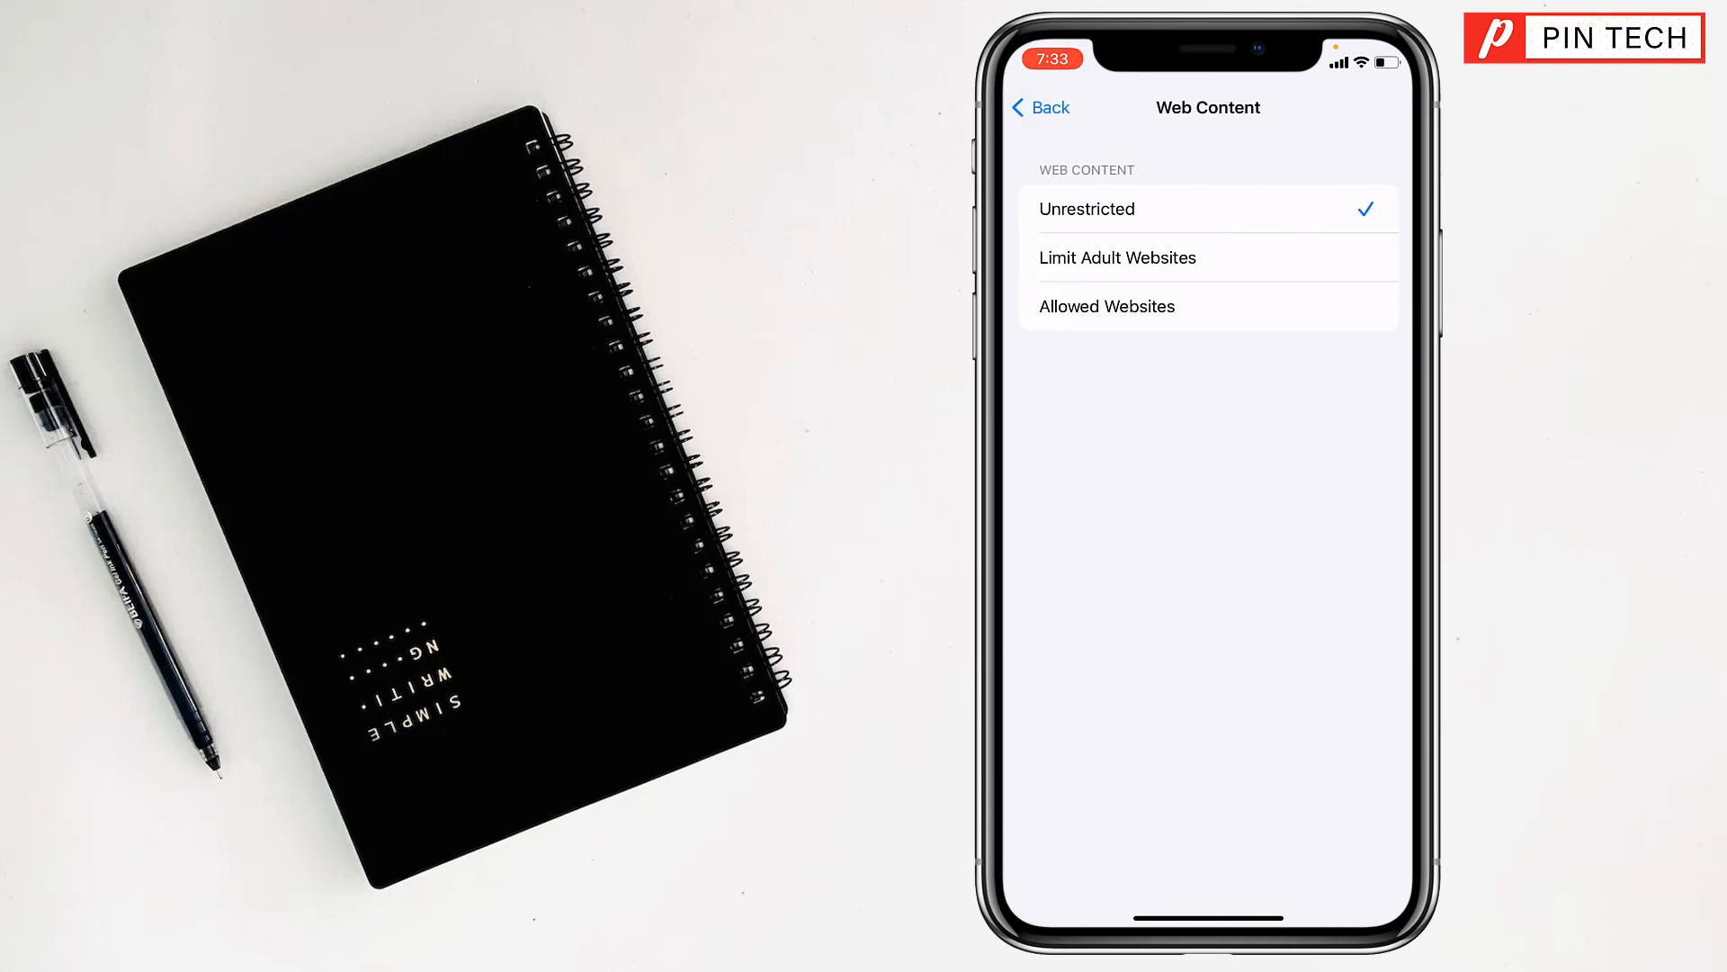
left_click(1118, 257)
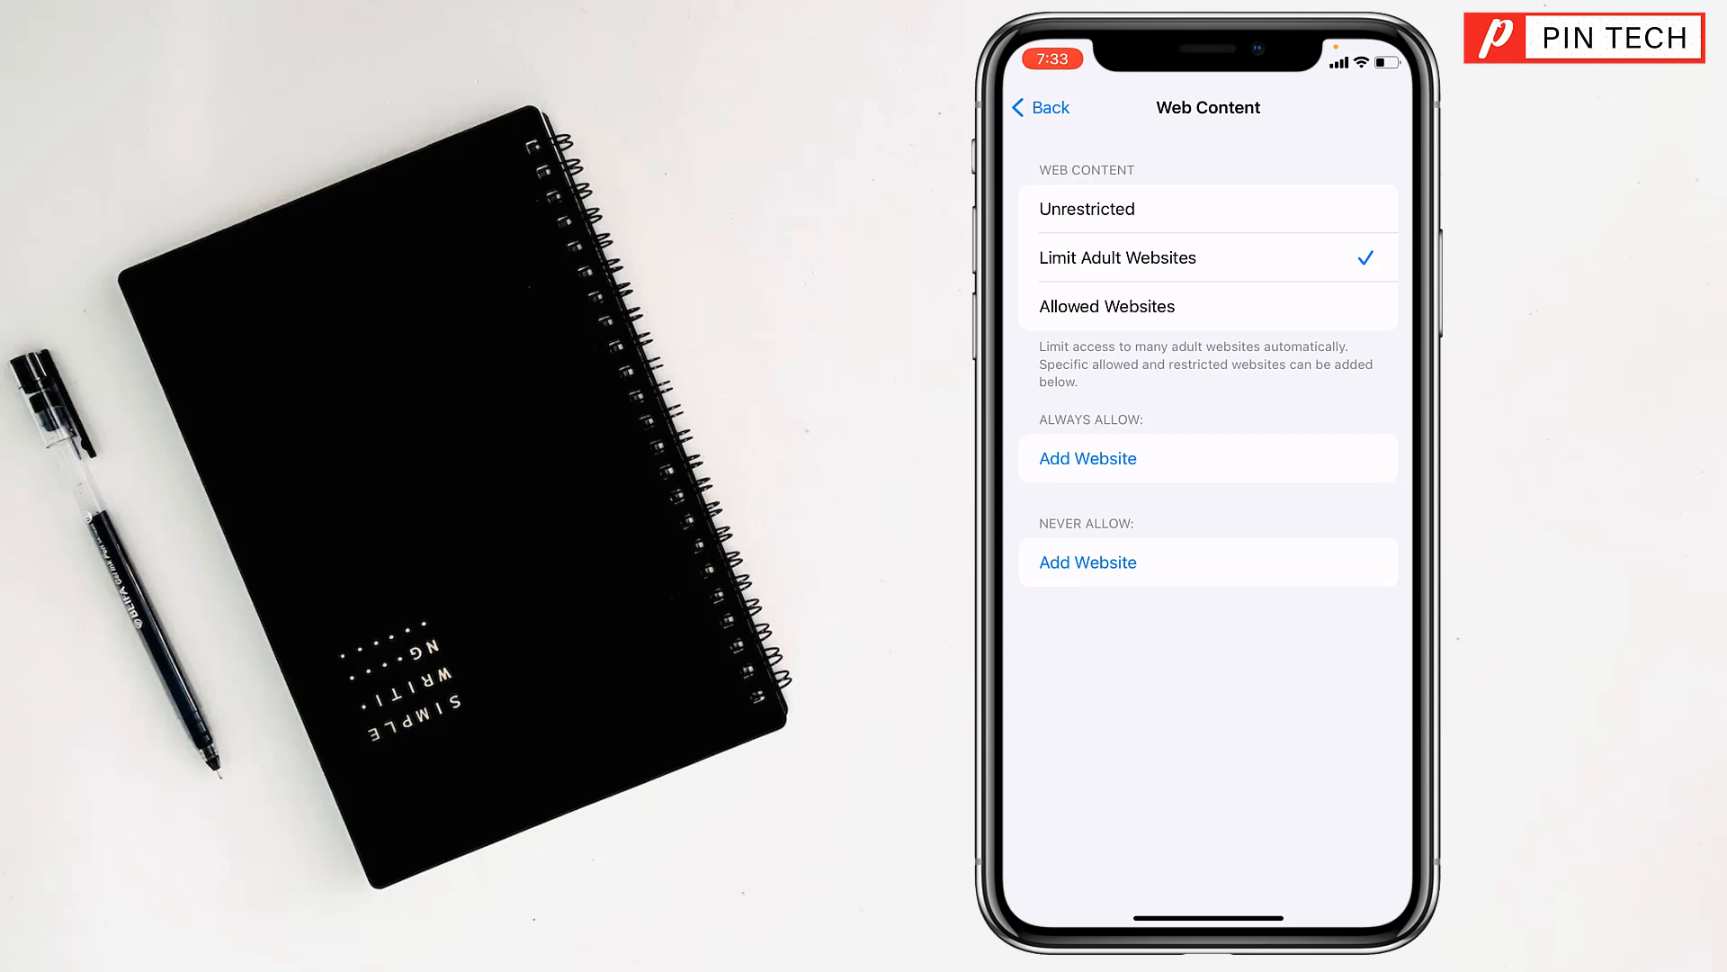
left_click(1087, 458)
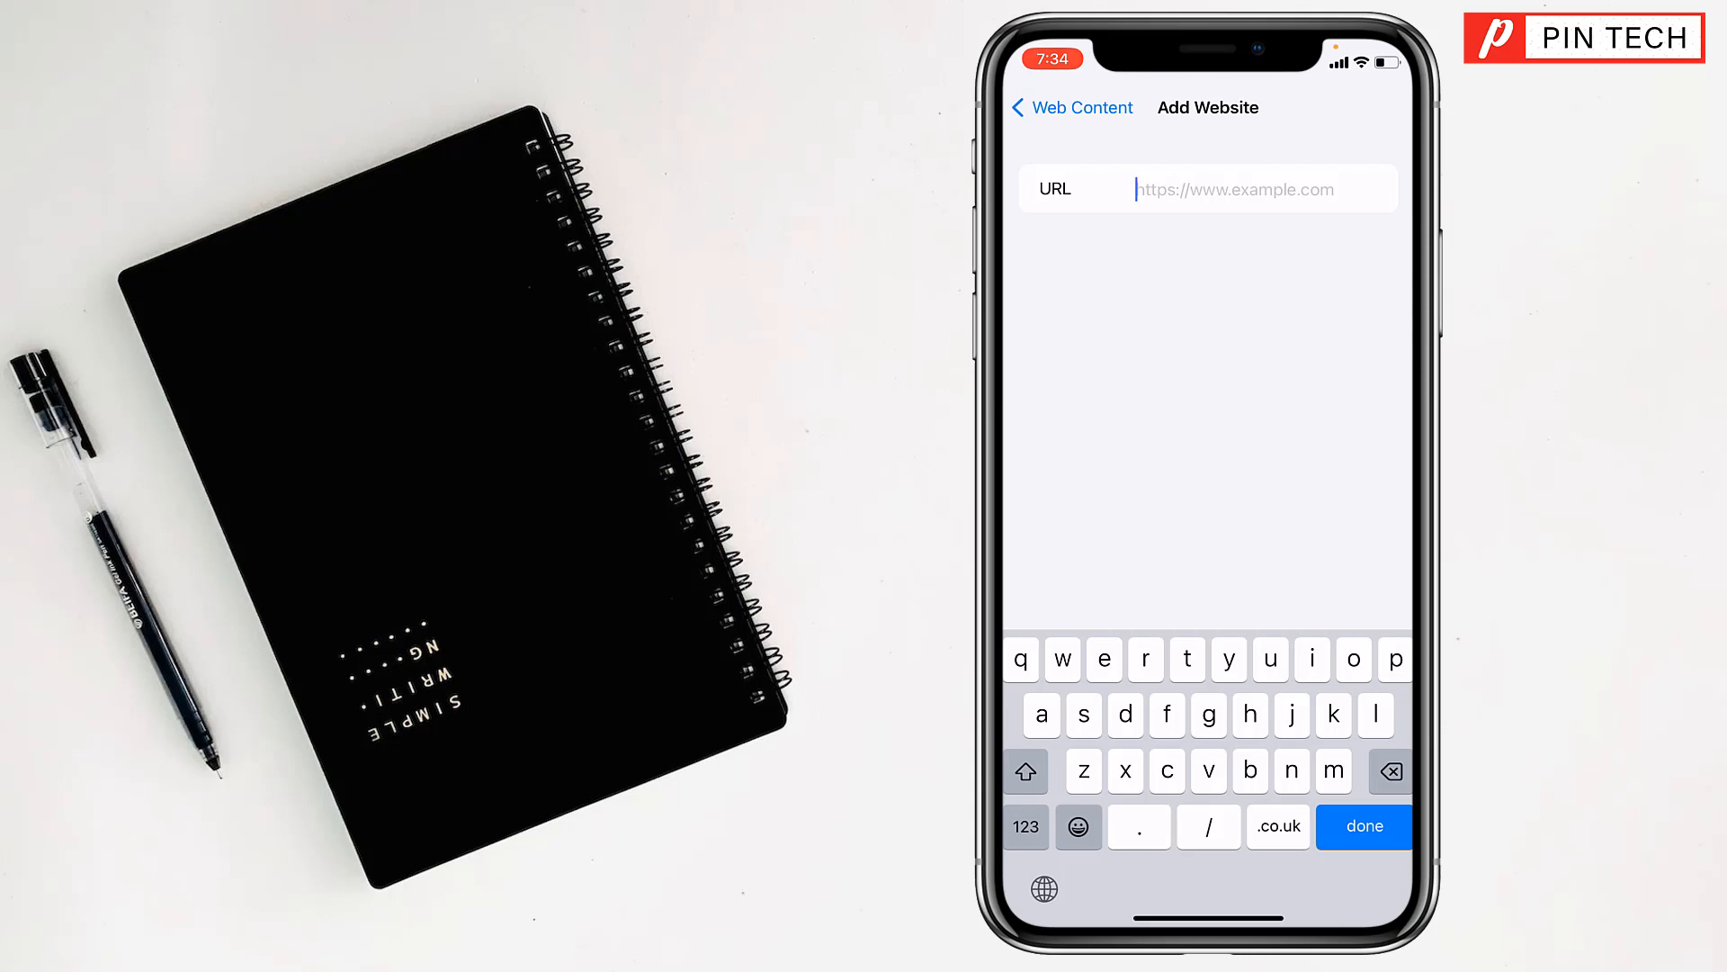
type("www.pin")
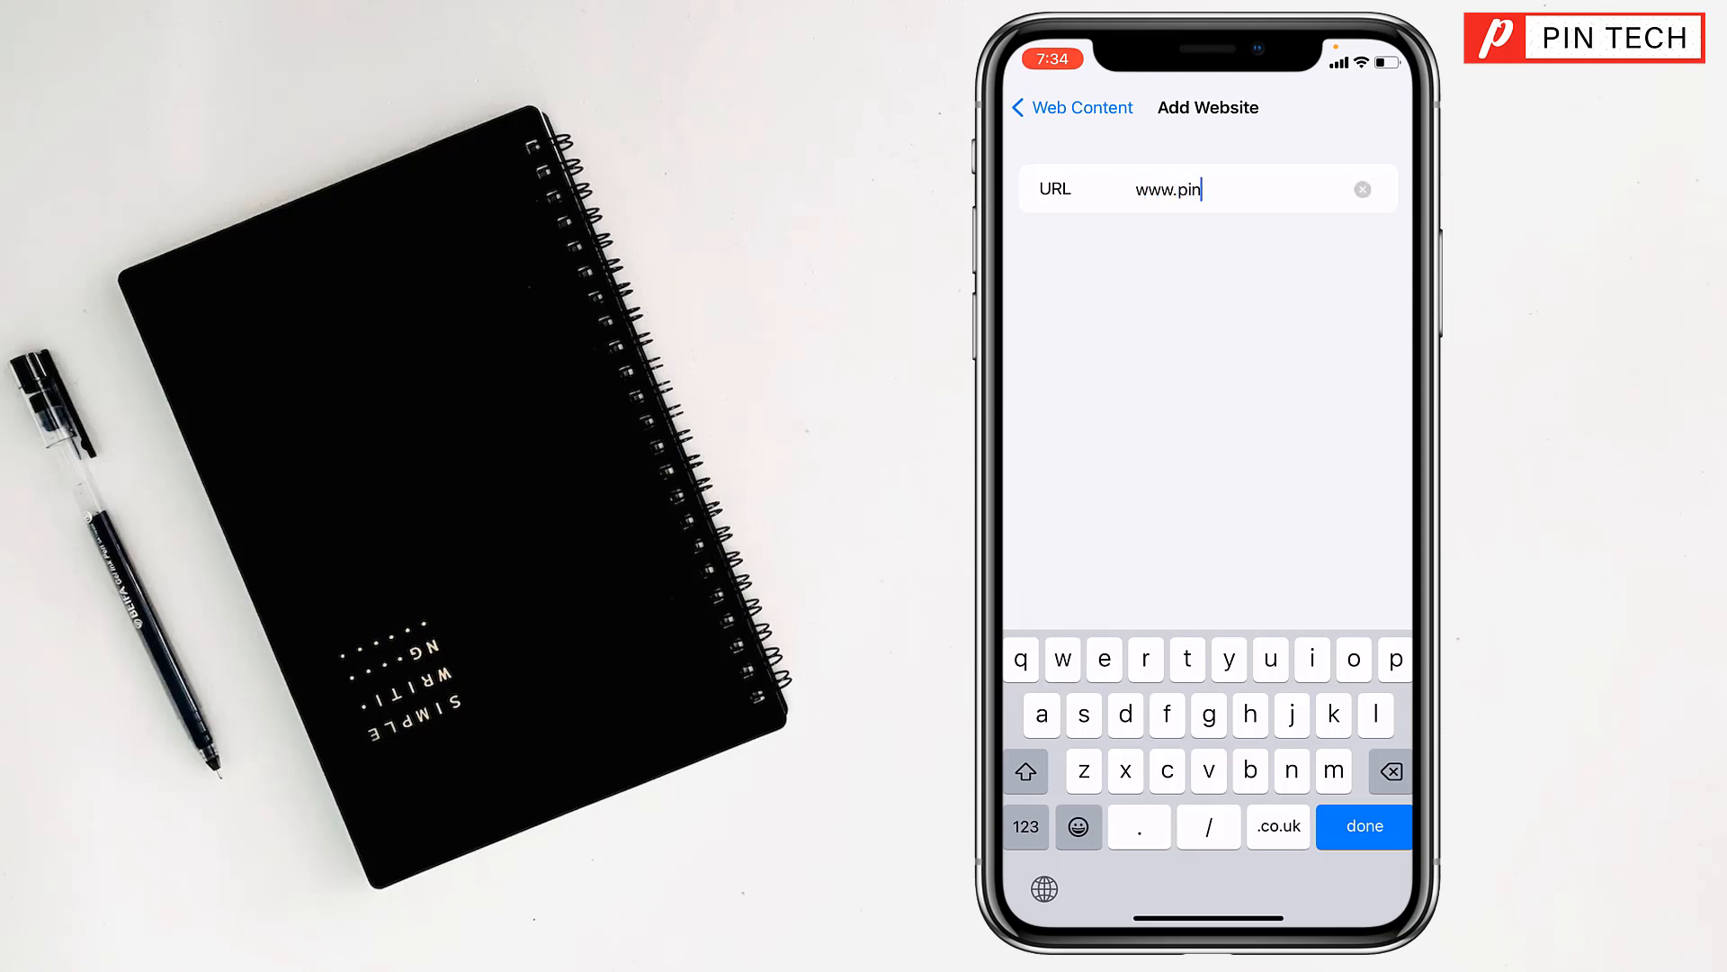
type("tech.com")
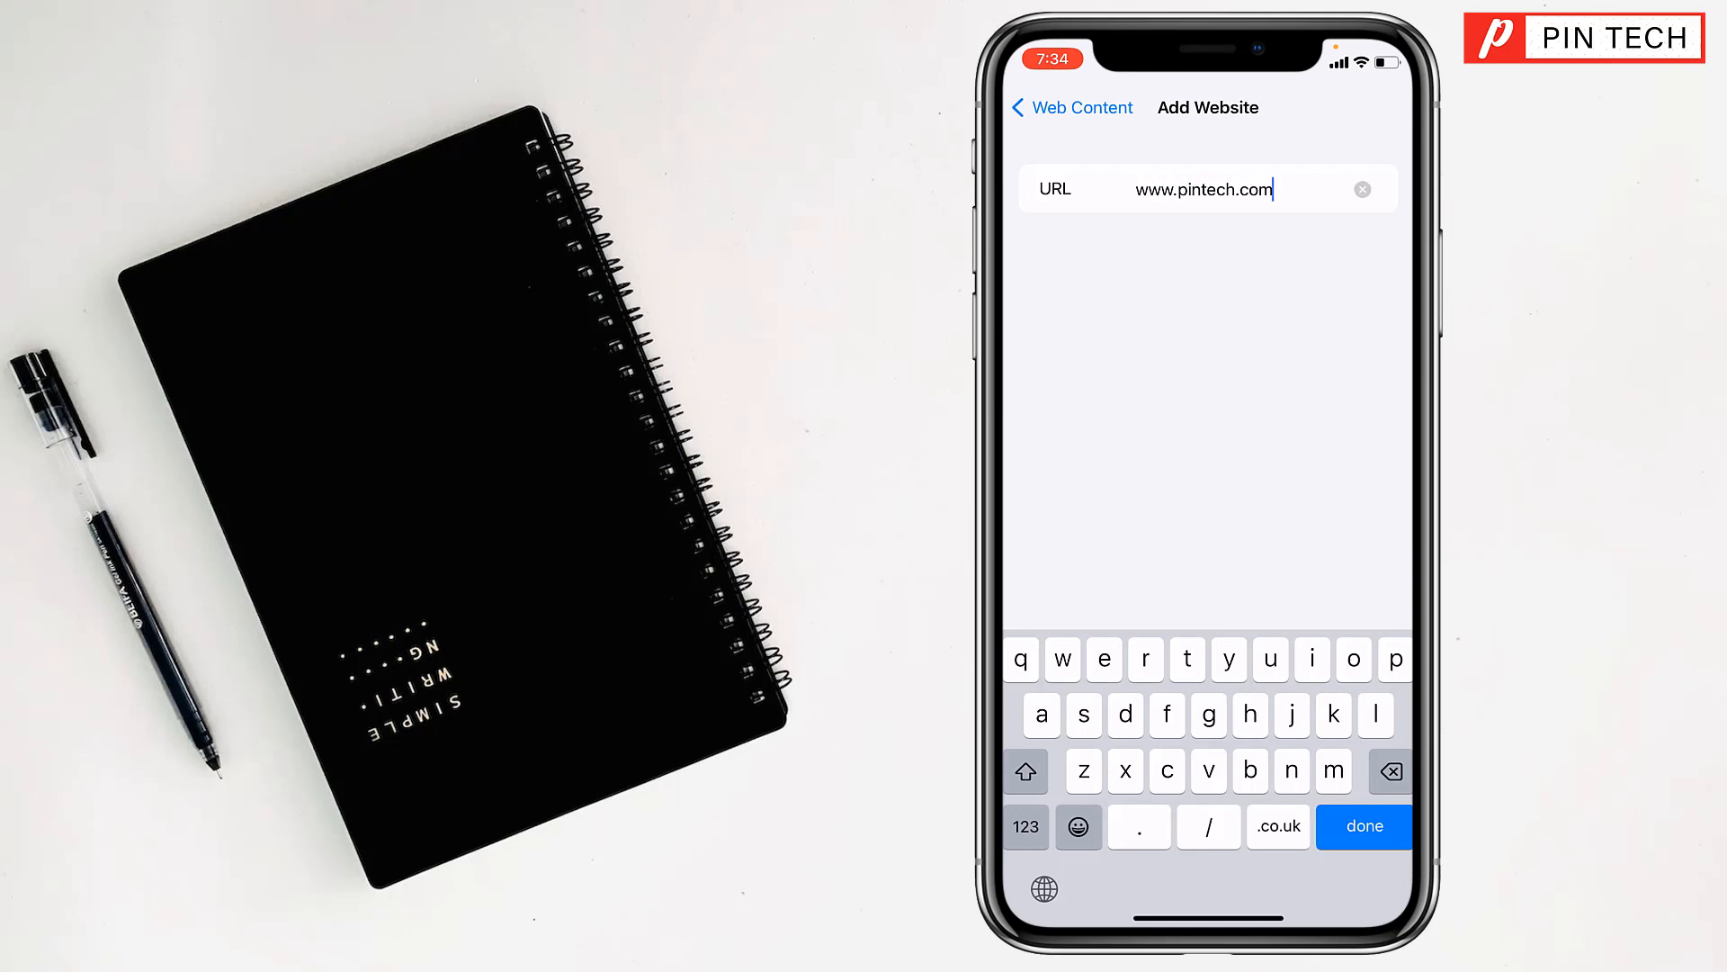